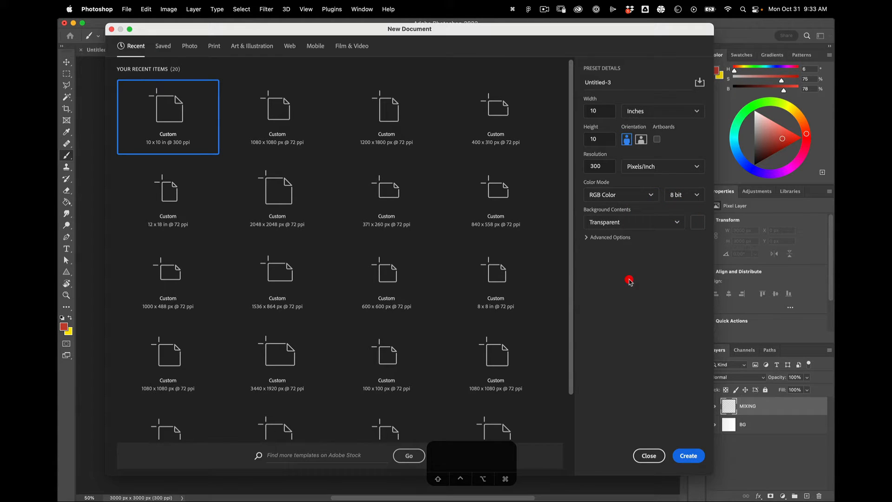
- Create the new 10 × 10 inch, 300 ppi transparent document
left_click(687, 456)
type("BG")
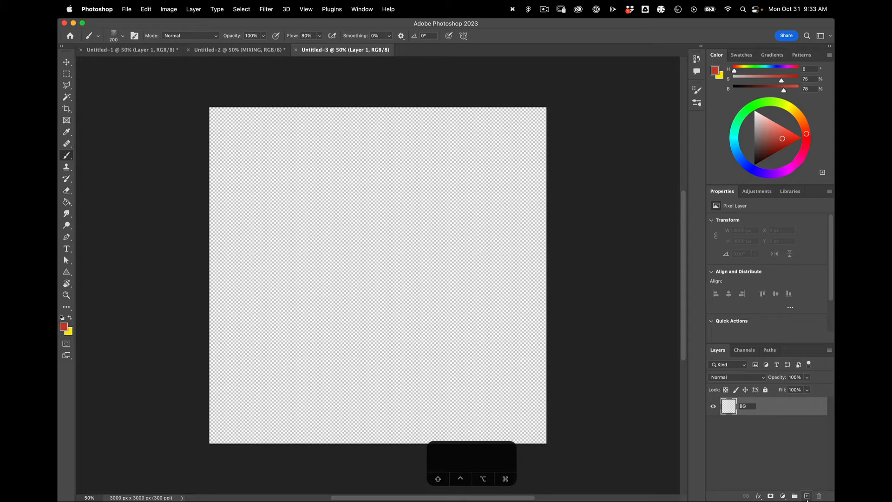
- Add a new layer, name it MIXING, and make BG the active layer again
left_click(806, 496)
type("M")
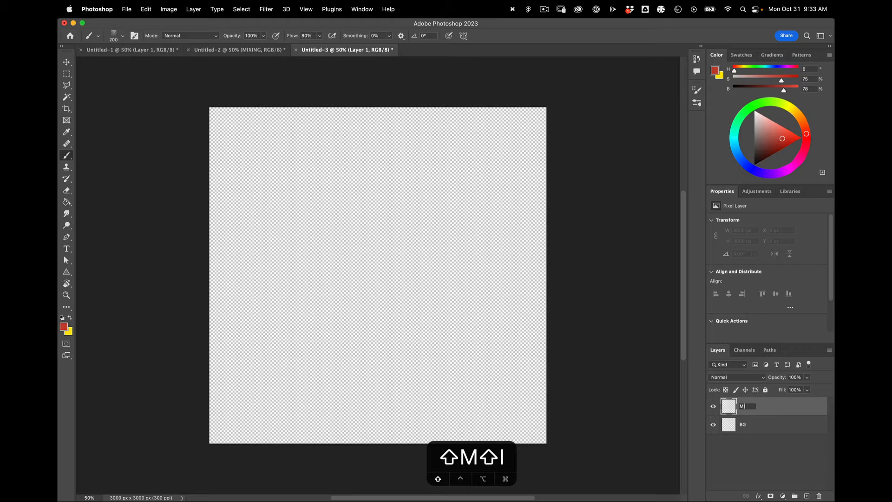
type("IXING")
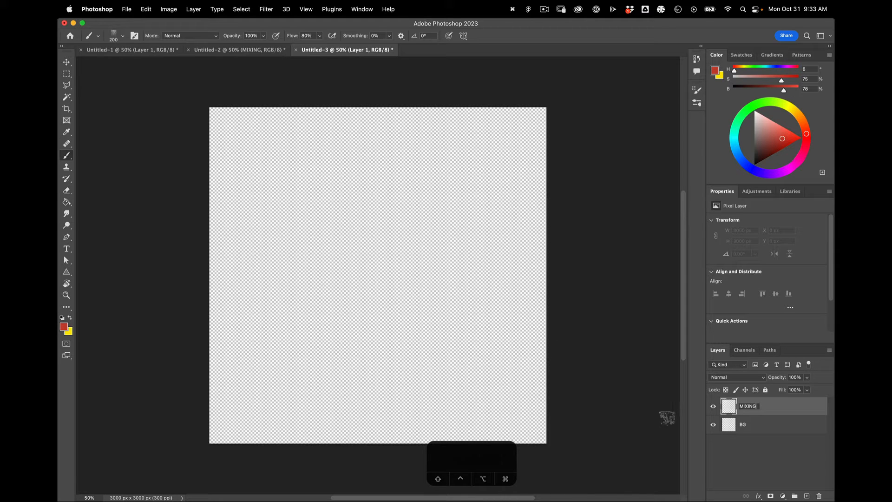
left_click(745, 424)
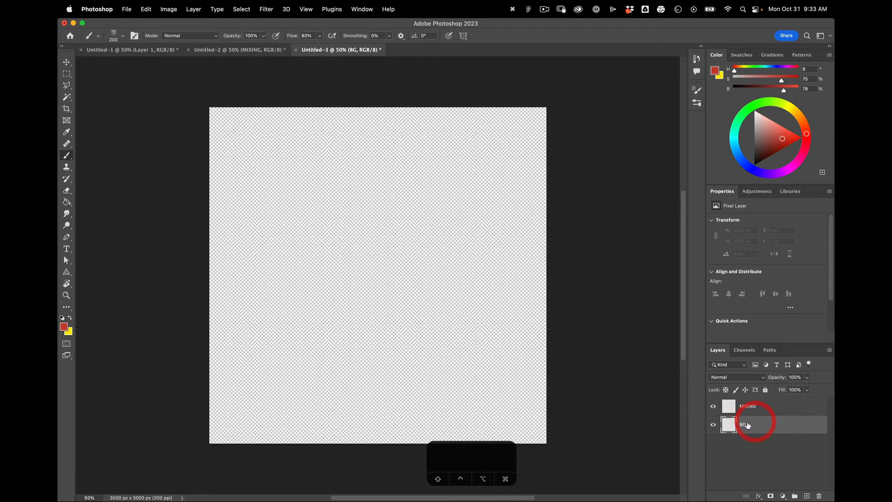
left_click(746, 423)
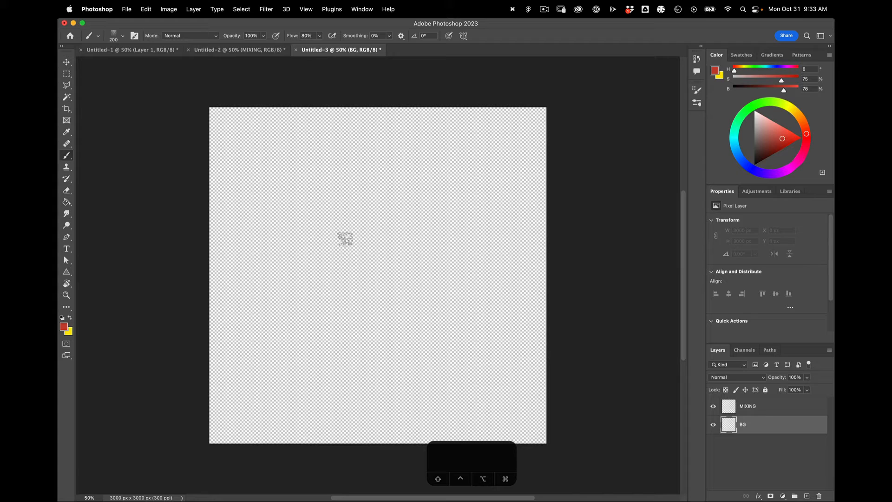
- Reset foreground and background colours to default black and white
key("d")
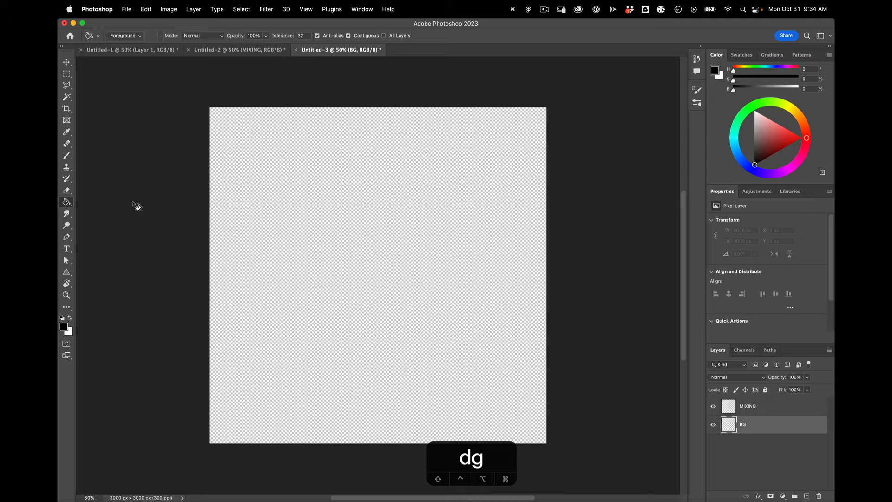
mouse_move(91, 257)
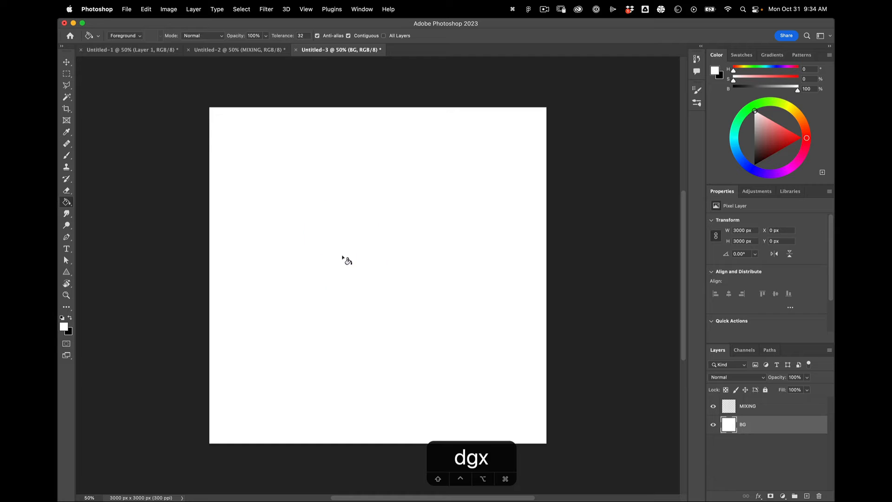
mouse_move(471, 263)
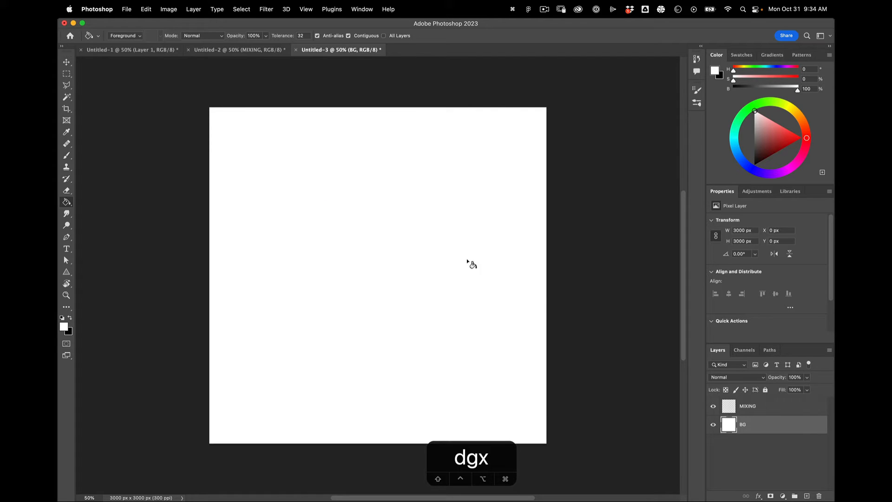
- Choose the Eyedropper and keep its Sample setting on Current Layer
left_click(66, 132)
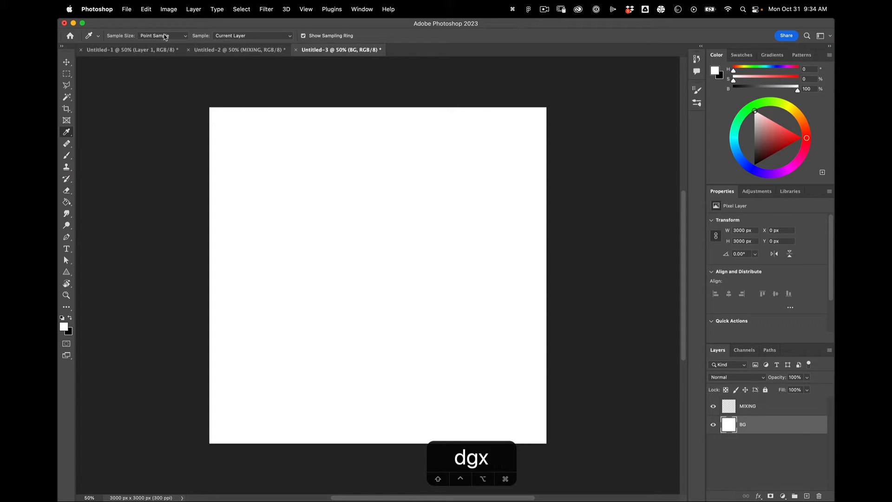
left_click(251, 35)
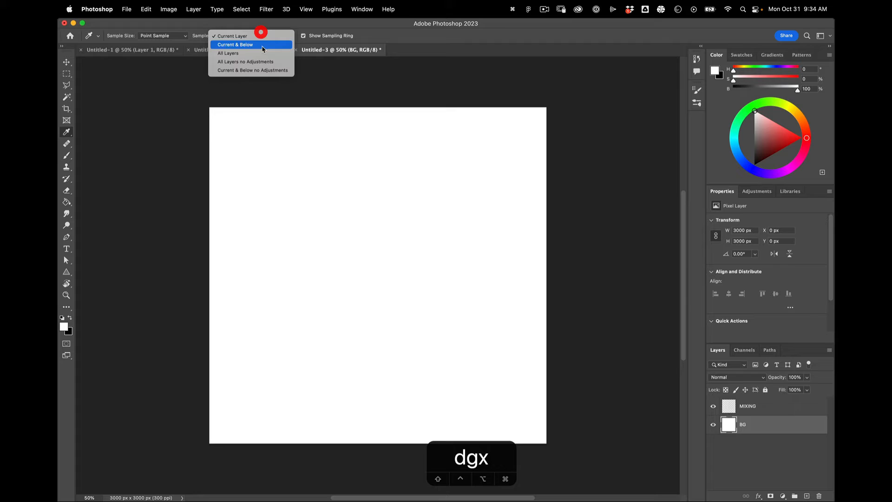
mouse_move(254, 53)
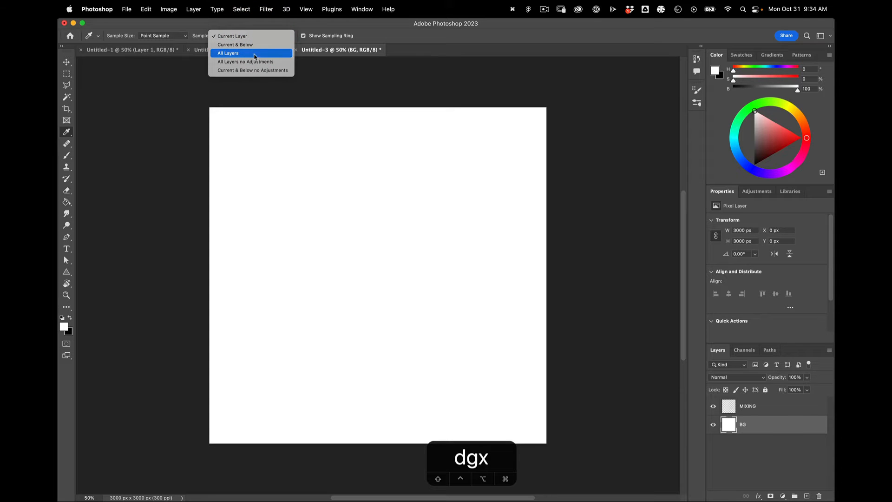
mouse_move(235, 44)
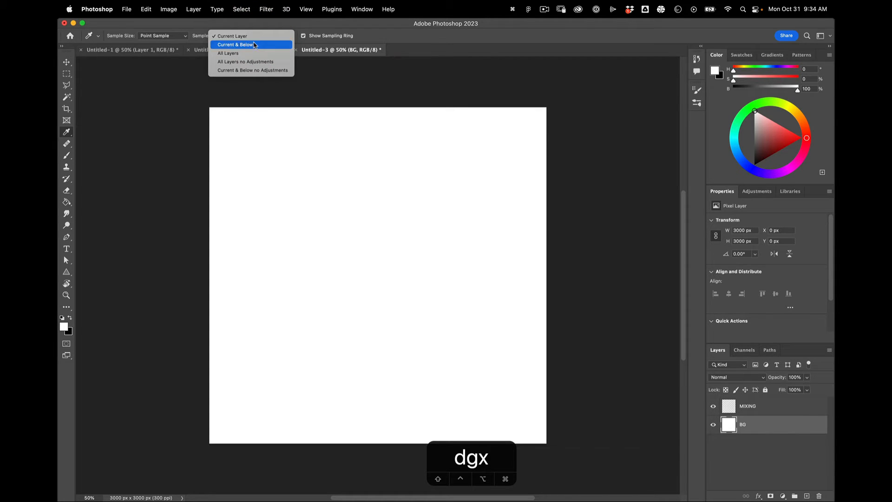
left_click(231, 36)
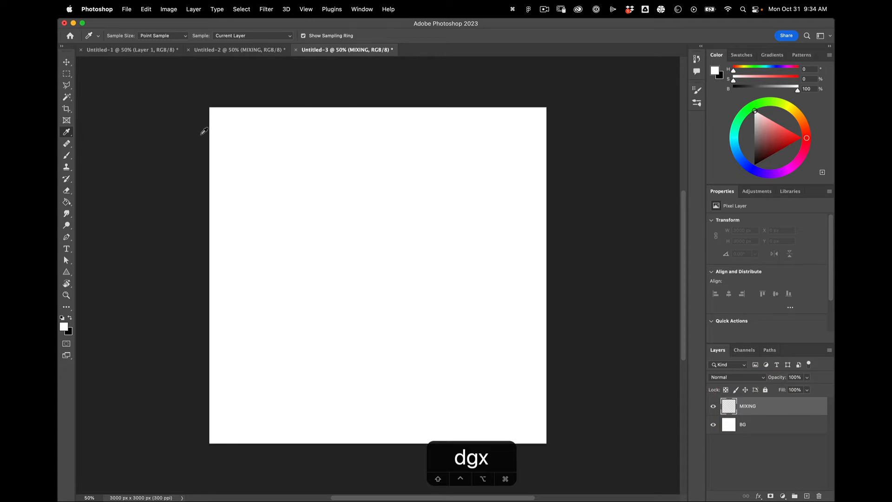
- Switch to the Brush tool with the Hard Round 200 px preset
left_click(66, 155)
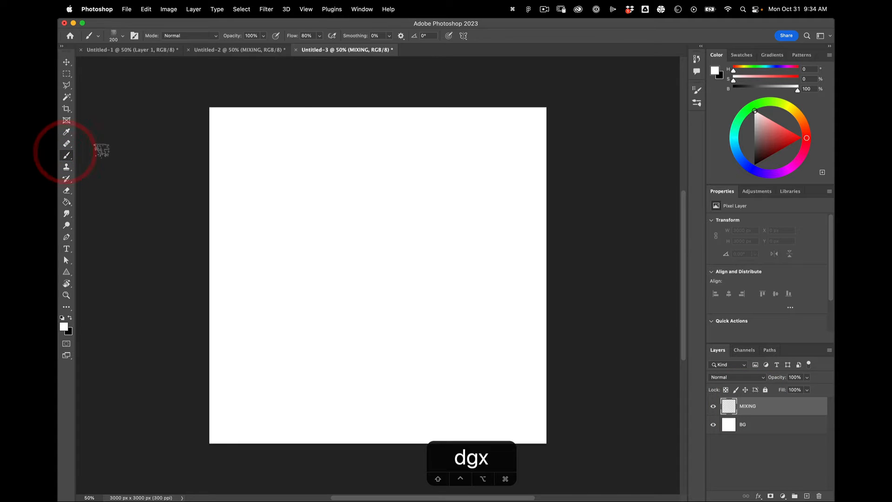
left_click(122, 35)
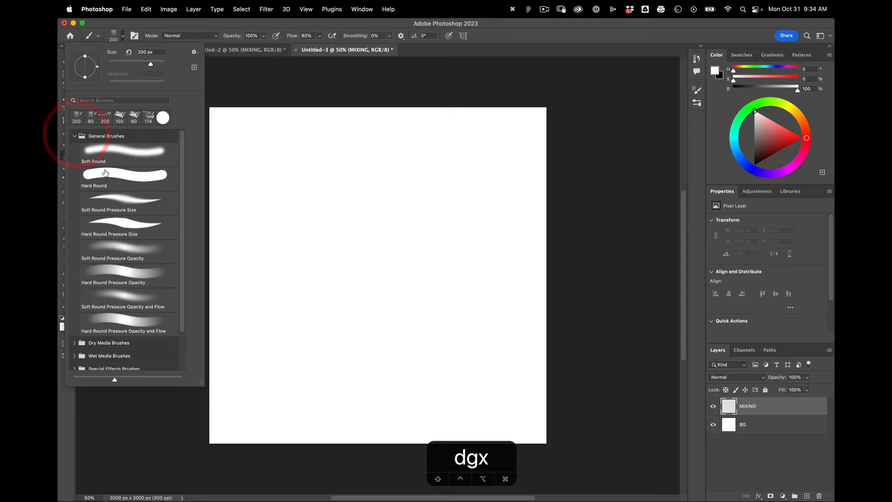
left_click(124, 175)
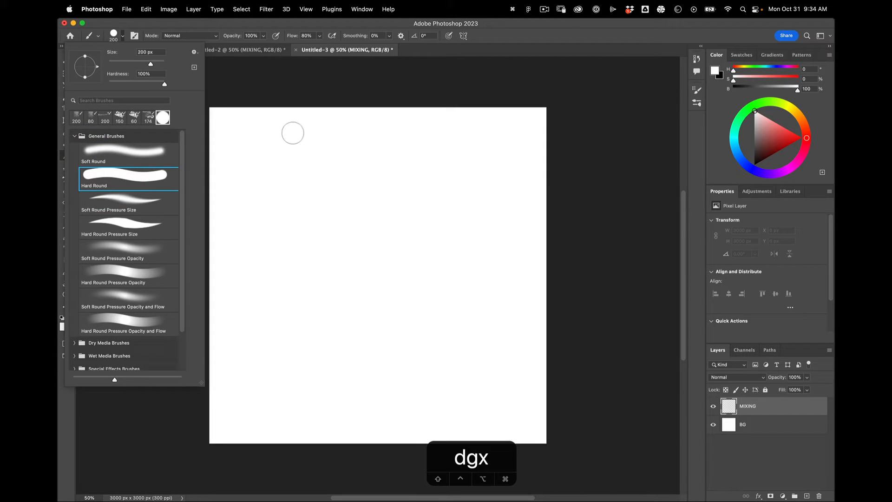
mouse_move(288, 135)
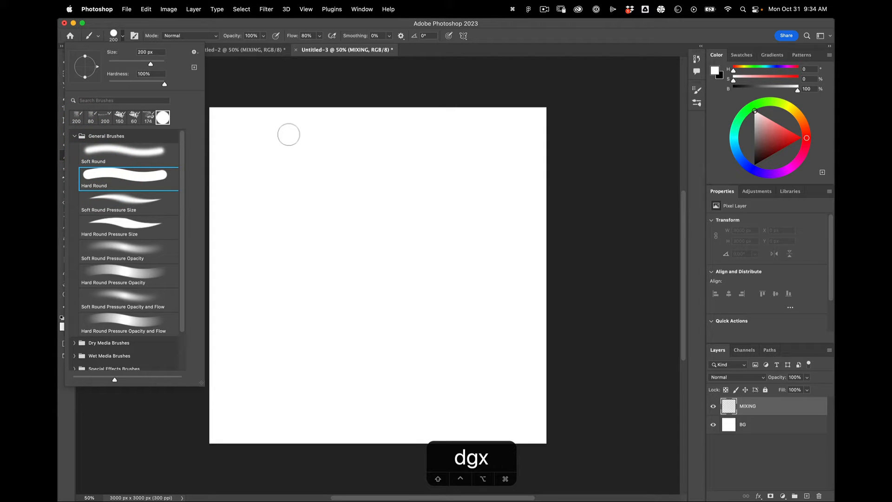
mouse_move(296, 135)
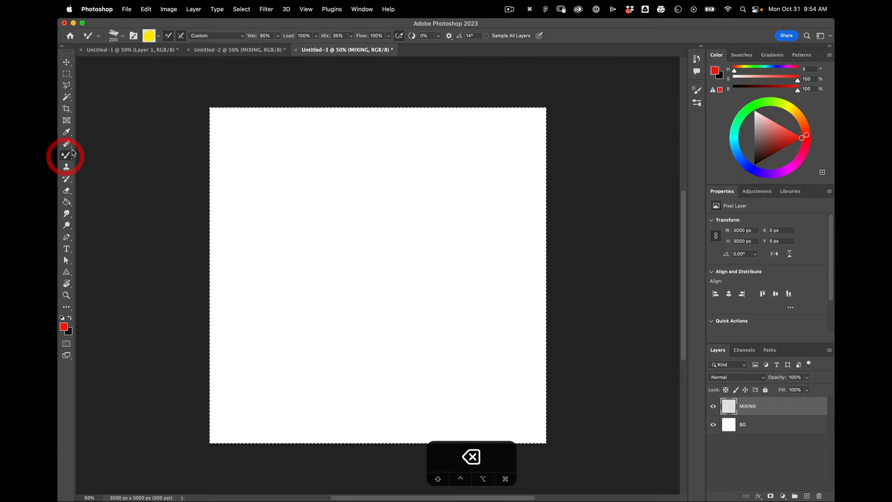
- Give the Mixer Brush the Hard Round tip from General Brushes
left_click(112, 36)
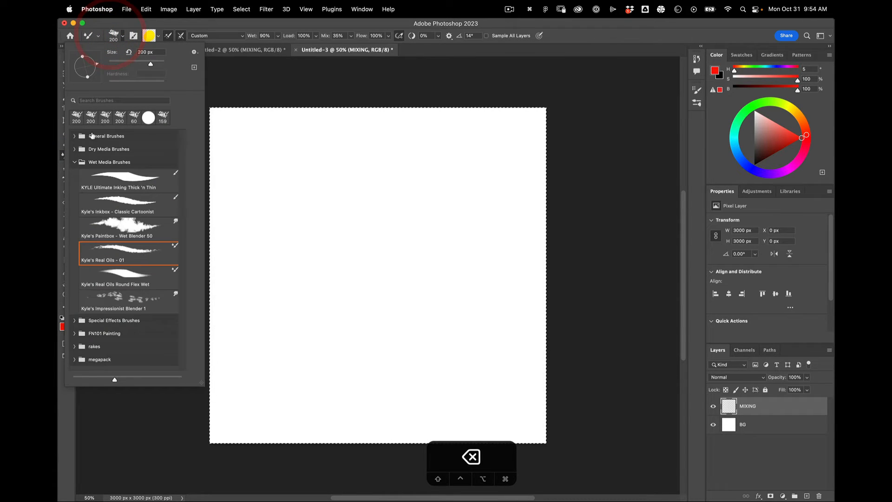
left_click(107, 135)
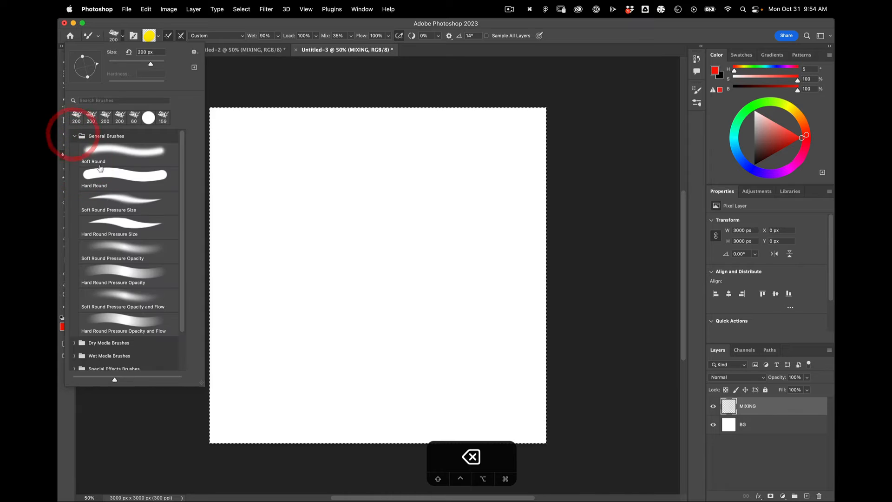
left_click(124, 177)
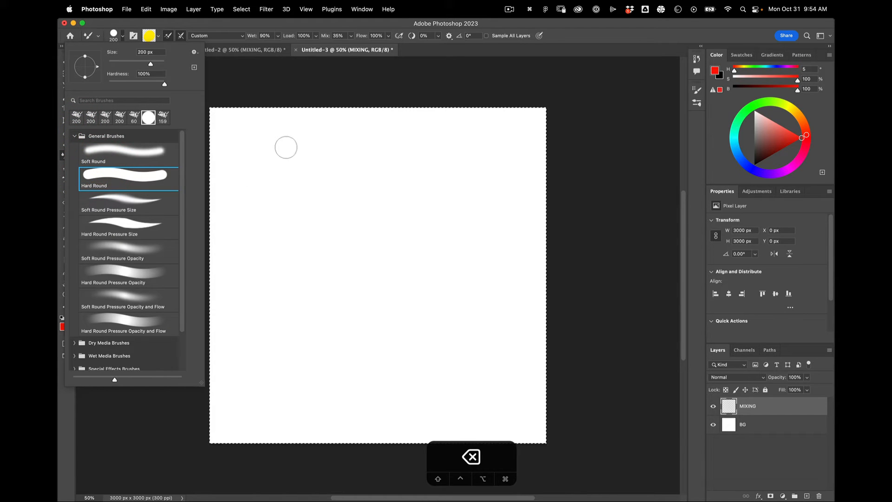
mouse_move(287, 138)
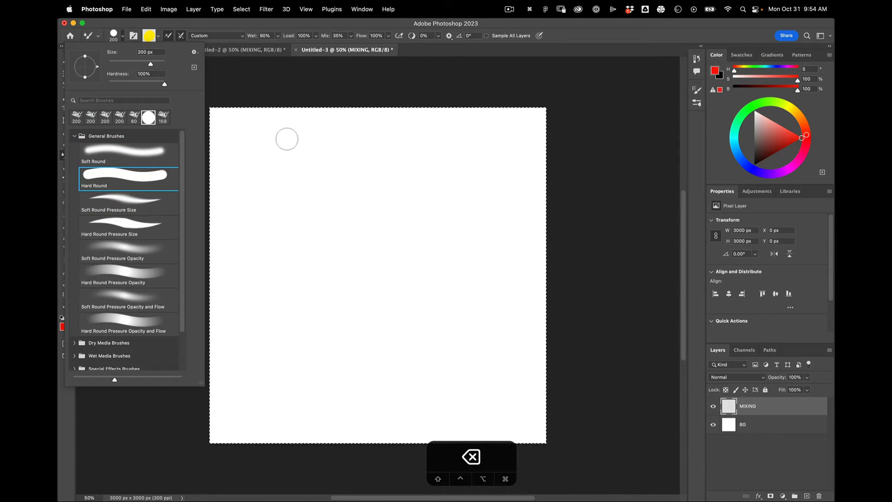
mouse_move(283, 134)
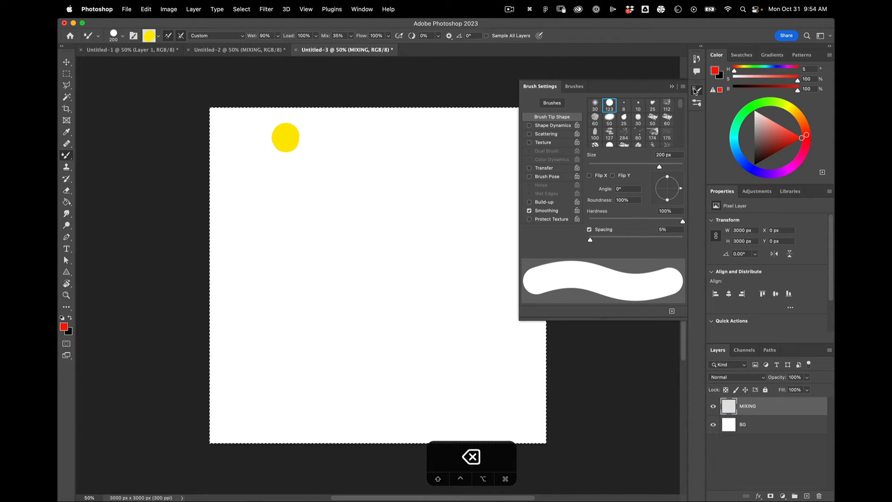
- Set the brush size to 81 px and paint yellow dabs on the canvas
left_click(122, 35)
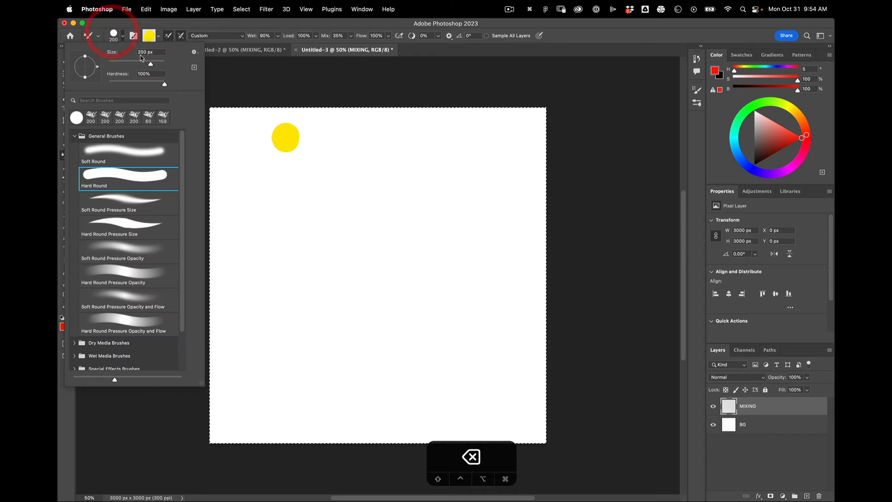
type("81")
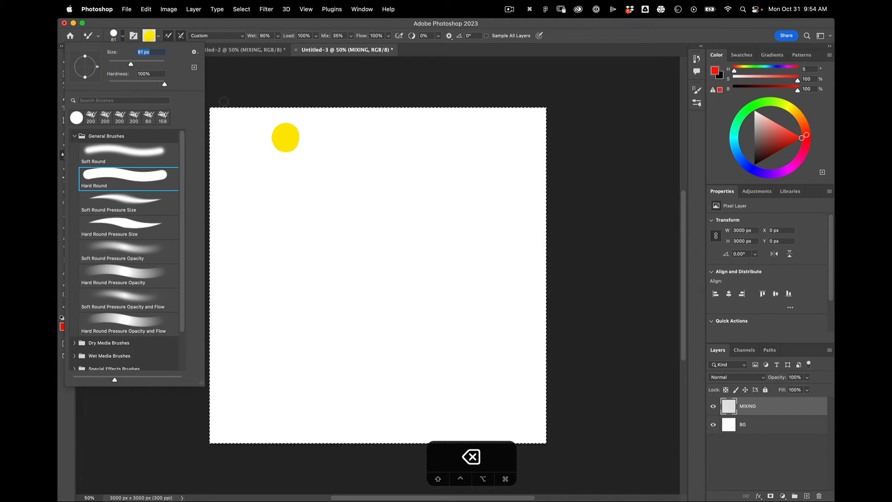
left_click_drag(131, 64, 151, 63)
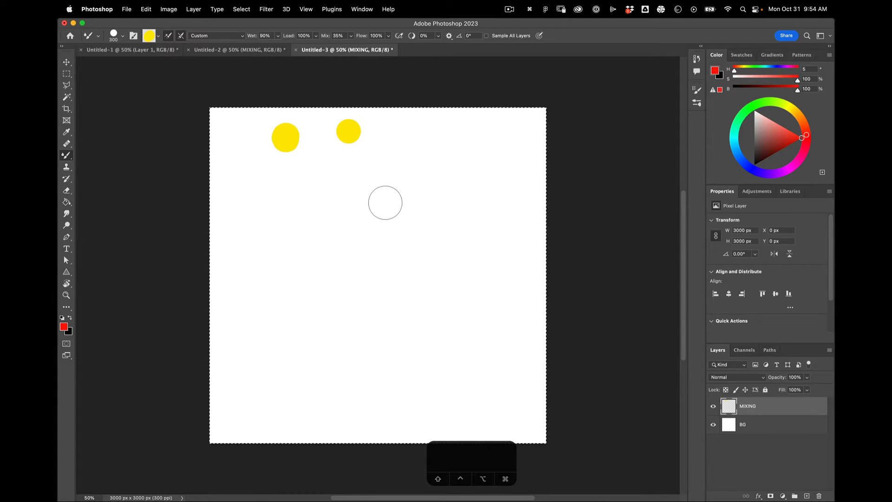
left_click(385, 206)
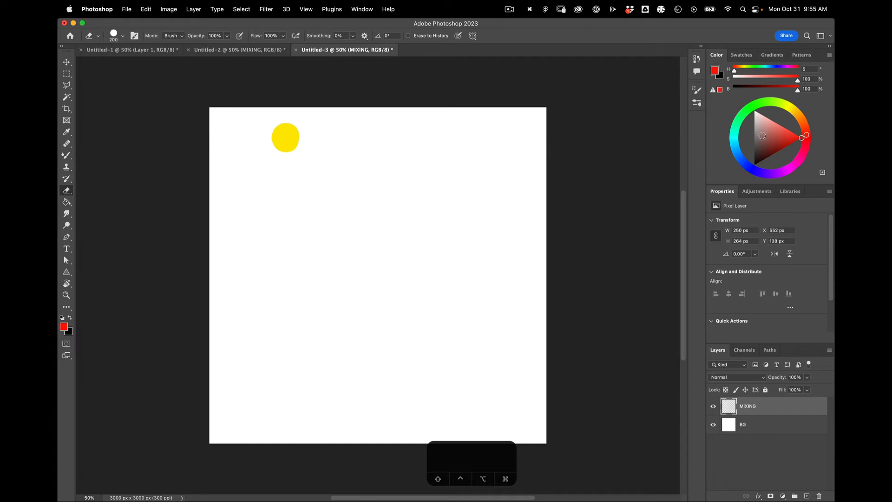
- Switch to the mixer brush and choose red for the next dab
left_click(801, 137)
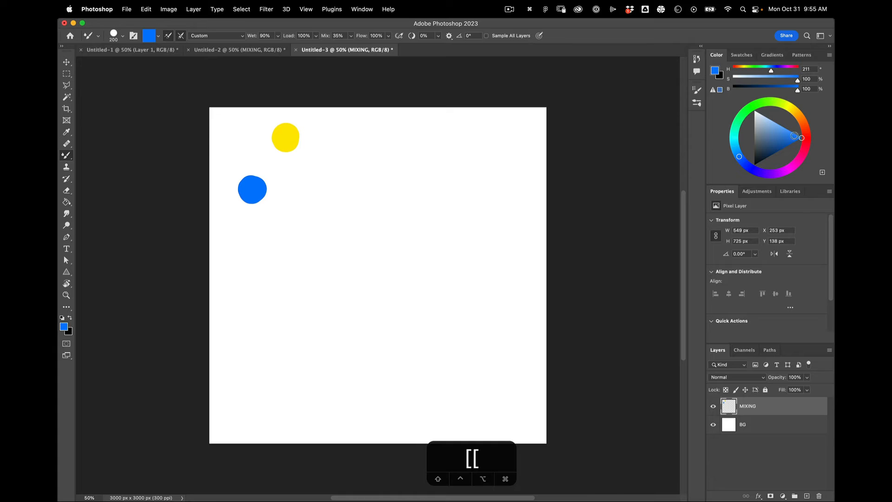
left_click(804, 133)
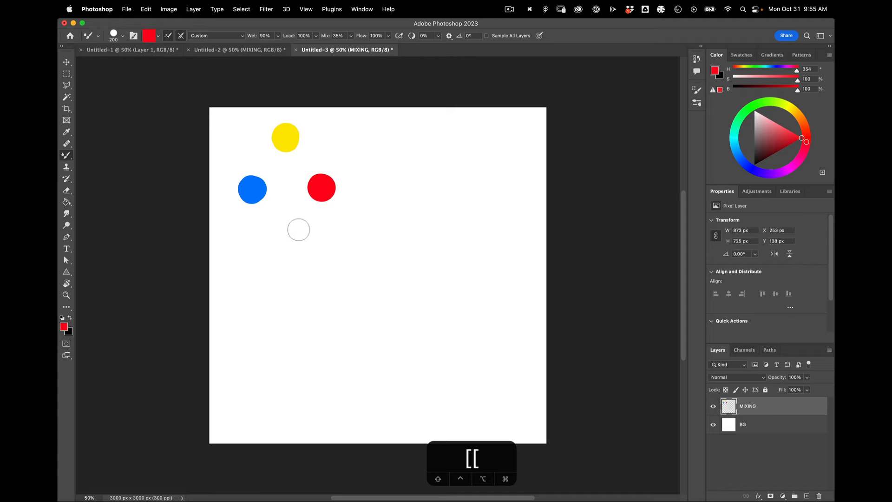
mouse_move(617, 90)
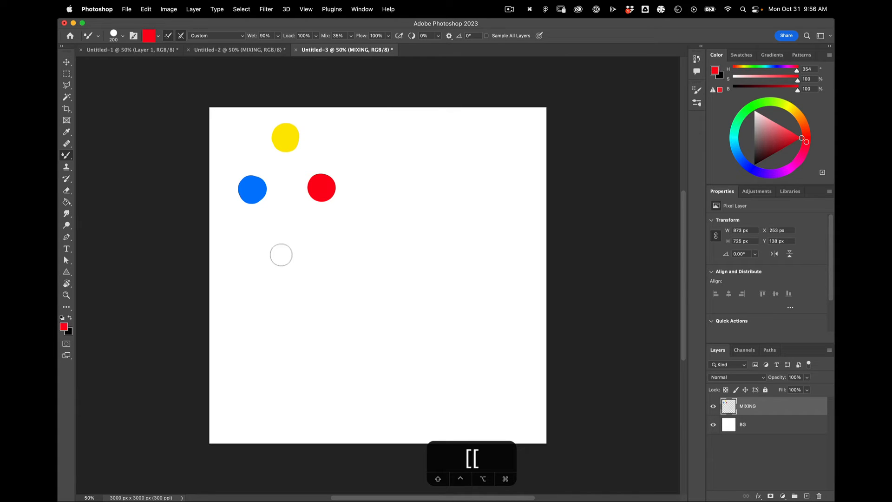
mouse_move(292, 225)
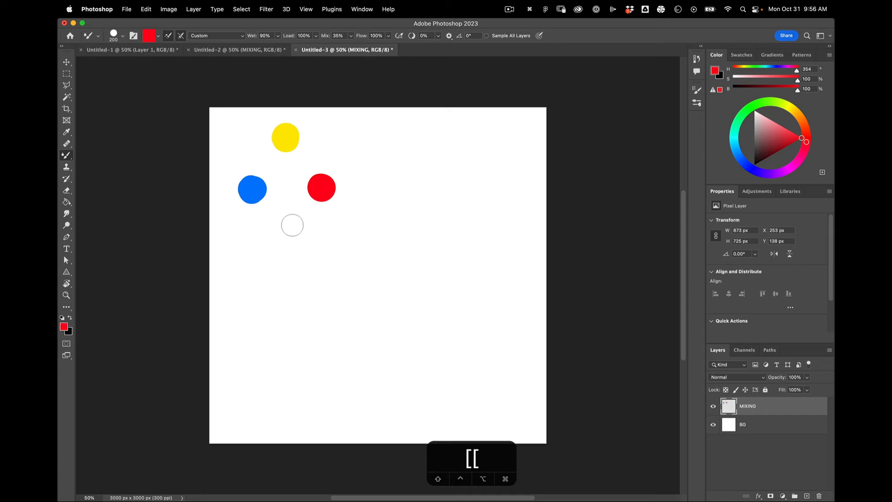
mouse_move(286, 233)
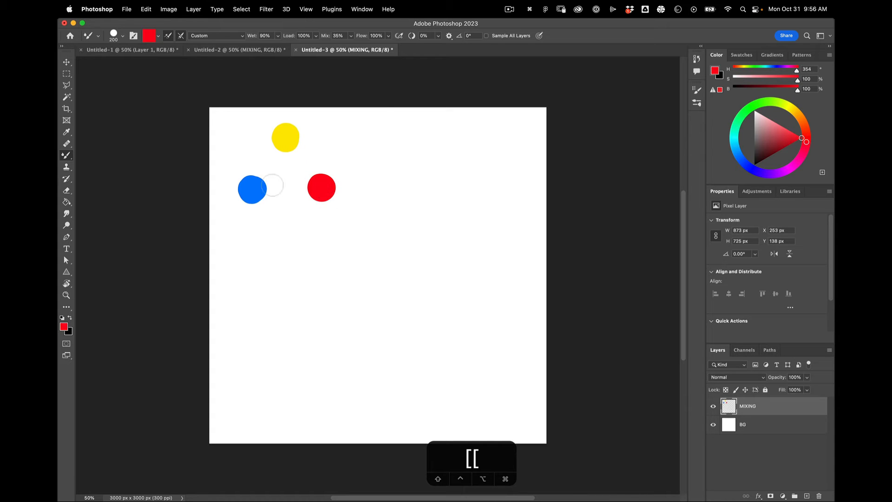
mouse_move(275, 154)
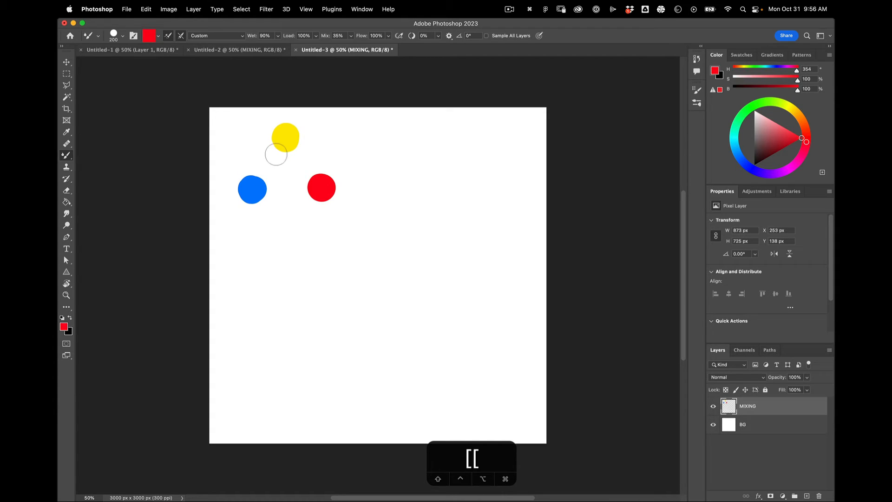
mouse_move(258, 161)
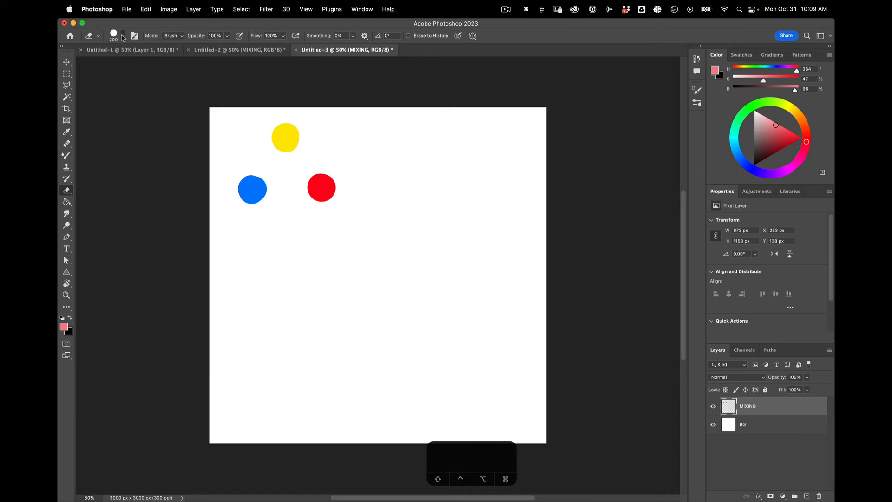
- Choose a wet oil brush preset and enable Load Solid Colors Only
left_click(123, 36)
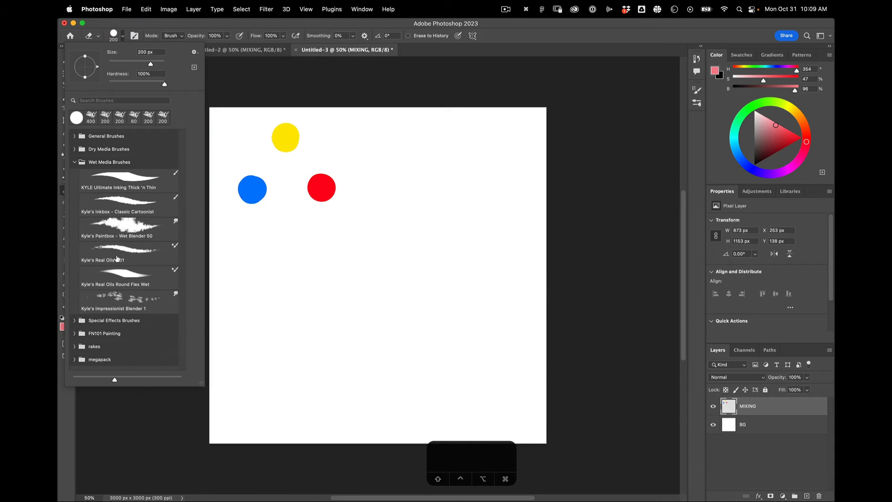
left_click(128, 251)
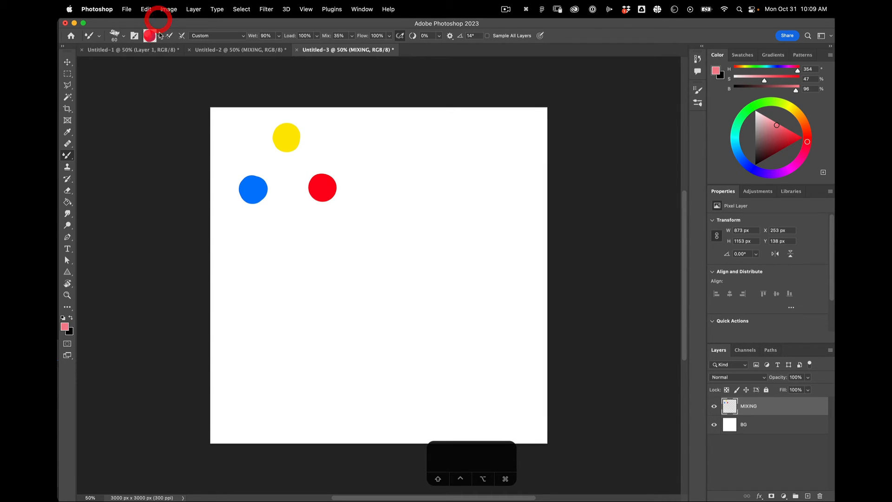
left_click(159, 36)
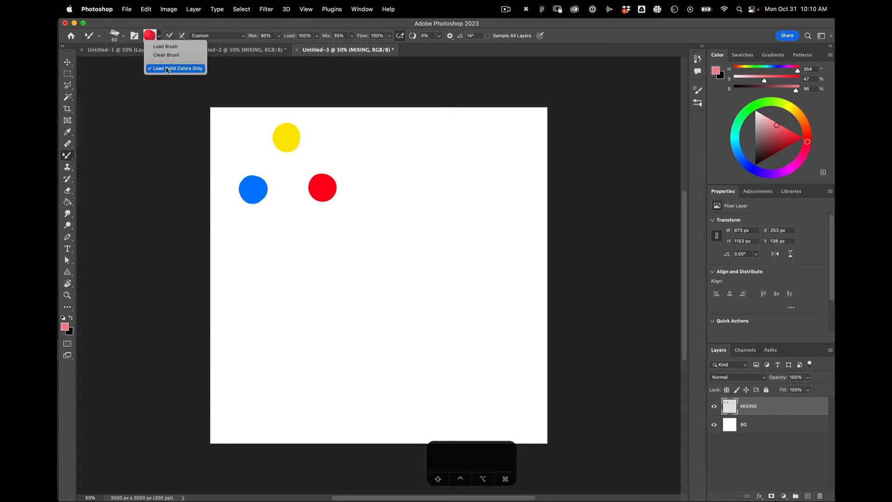
left_click(175, 69)
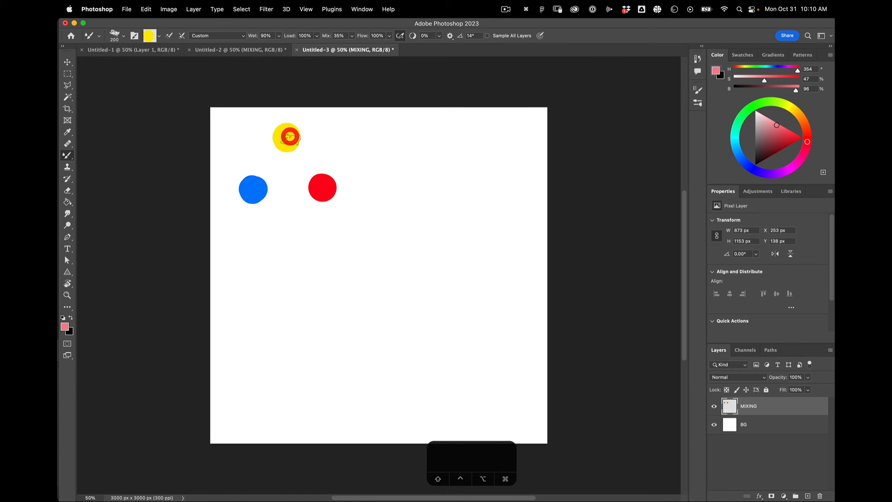
- Paint a second yellow dab and work red into it until it blends to orange
left_click_drag(289, 136, 327, 149)
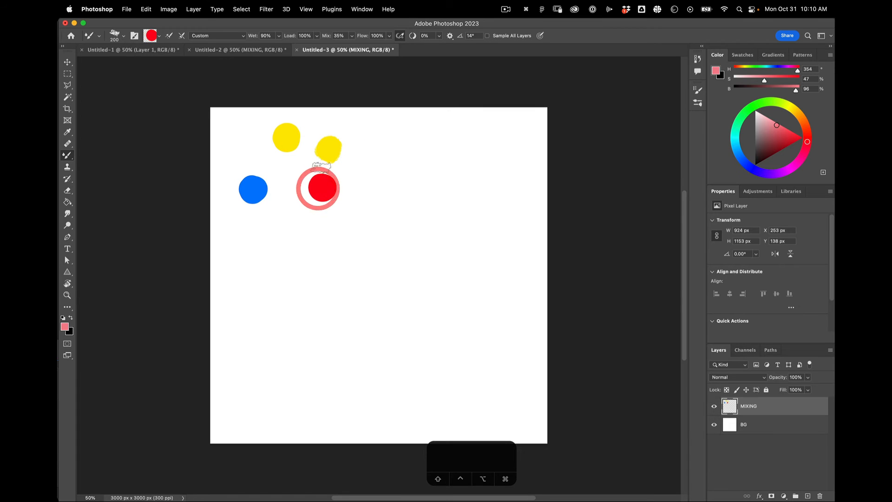
left_click_drag(317, 187, 327, 150)
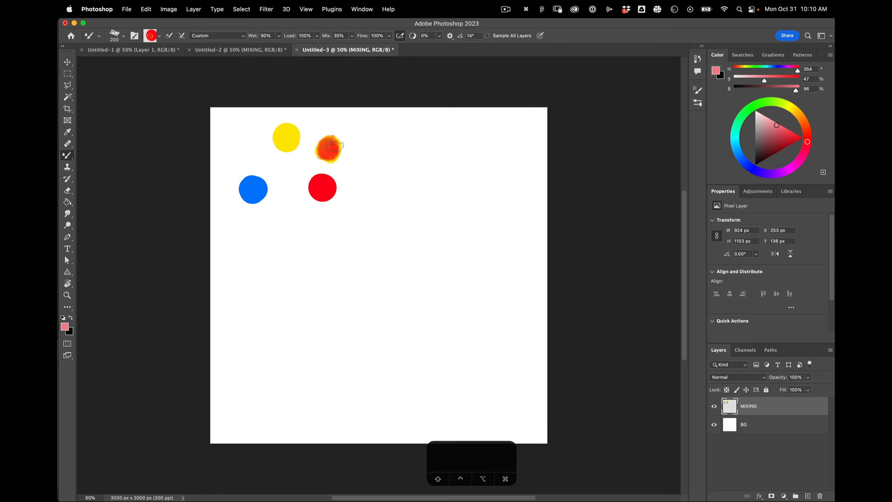
key("cmd+z")
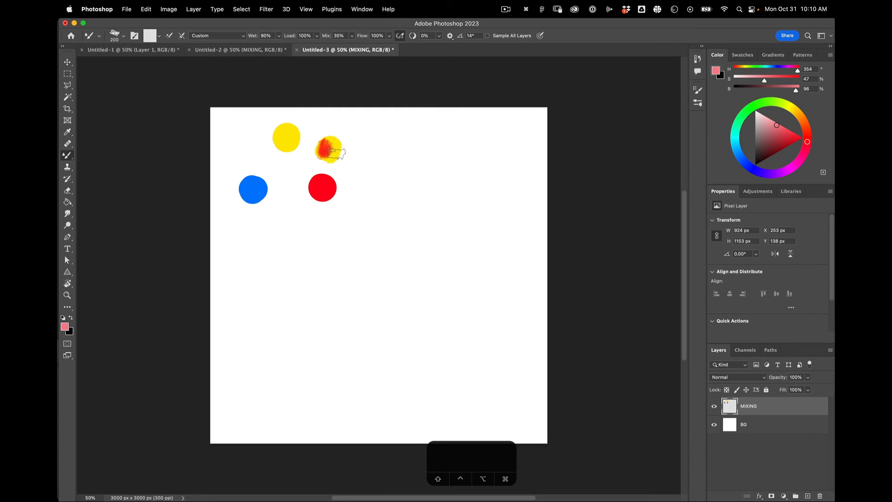
left_click_drag(335, 150, 329, 146)
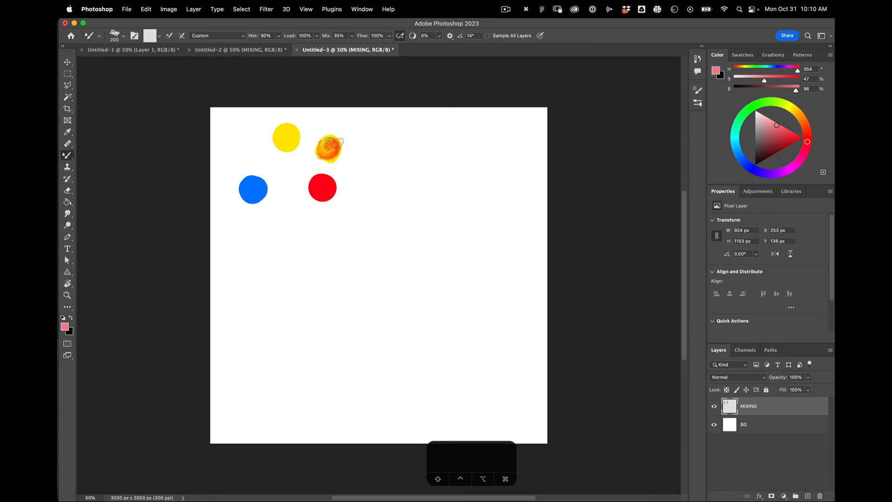
left_click_drag(327, 147, 329, 149)
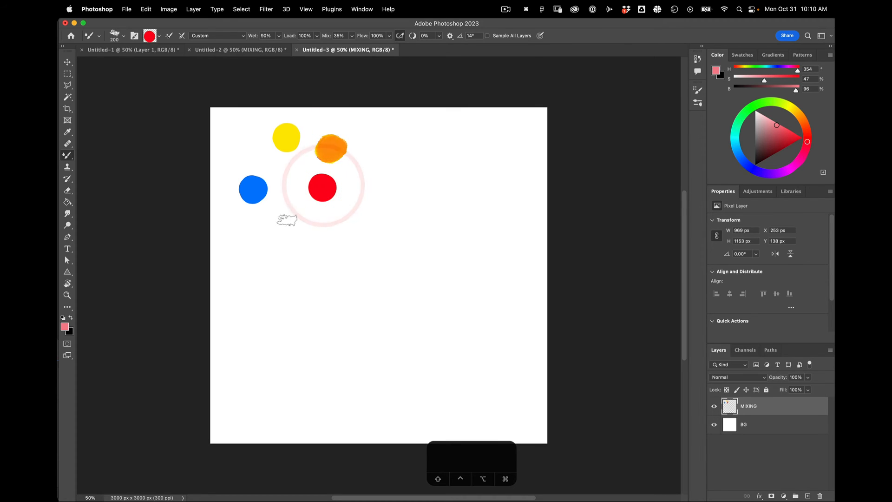
- Load red from the red dab, blend blue and yellow into green, then blend the top dab into yellow-green
left_click(287, 221)
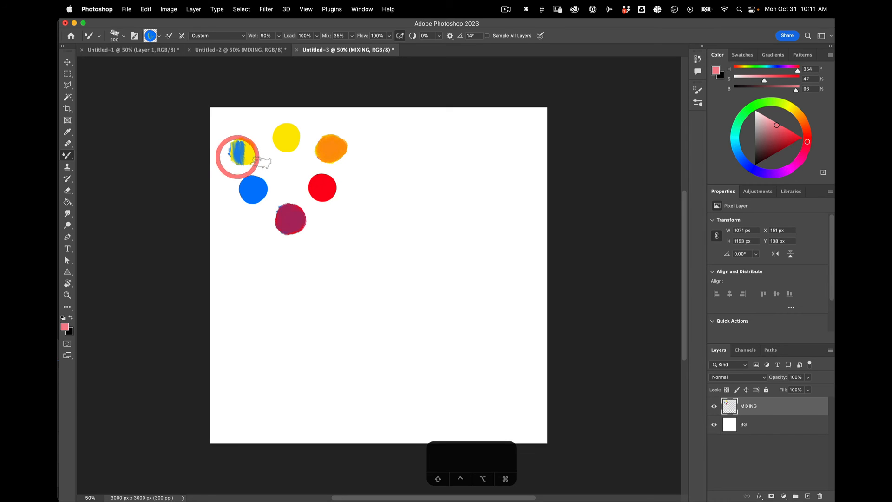
mouse_move(389, 208)
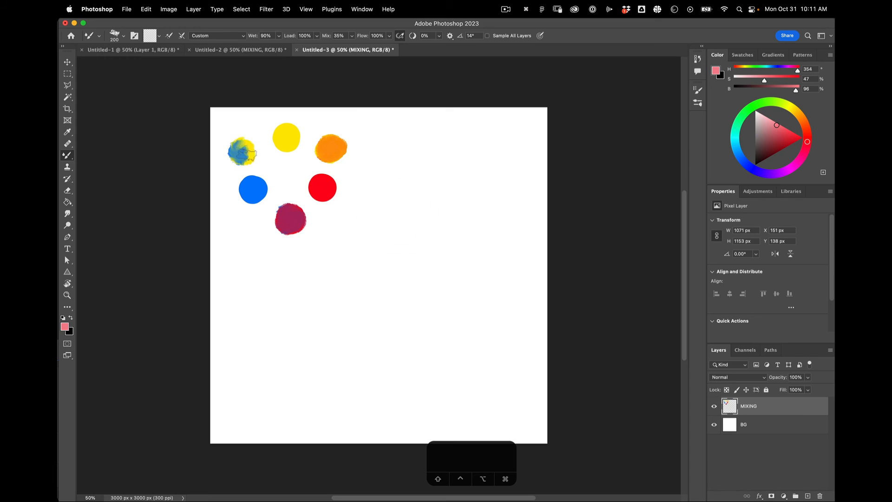
left_click_drag(239, 151, 253, 149)
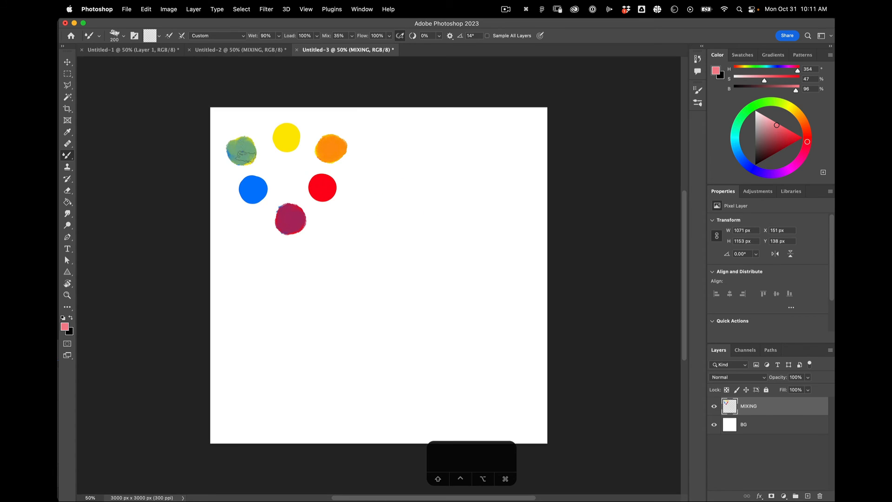
left_click_drag(239, 154, 253, 145)
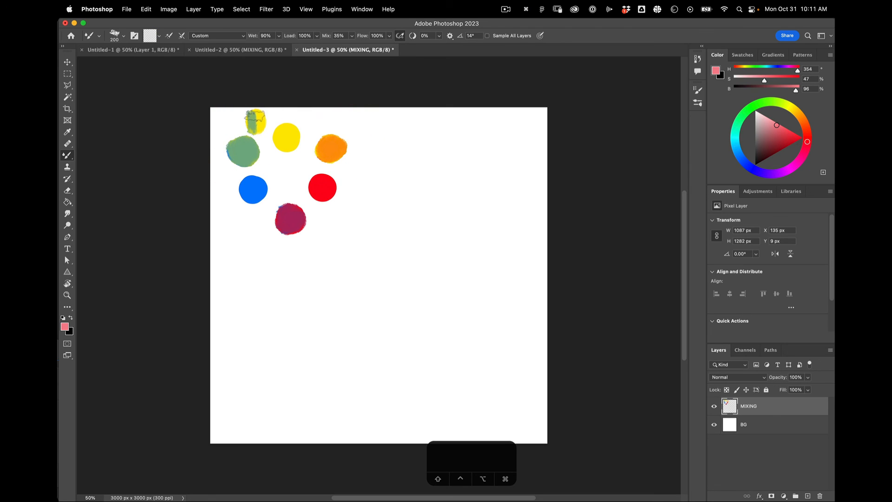
left_click_drag(248, 119, 262, 120)
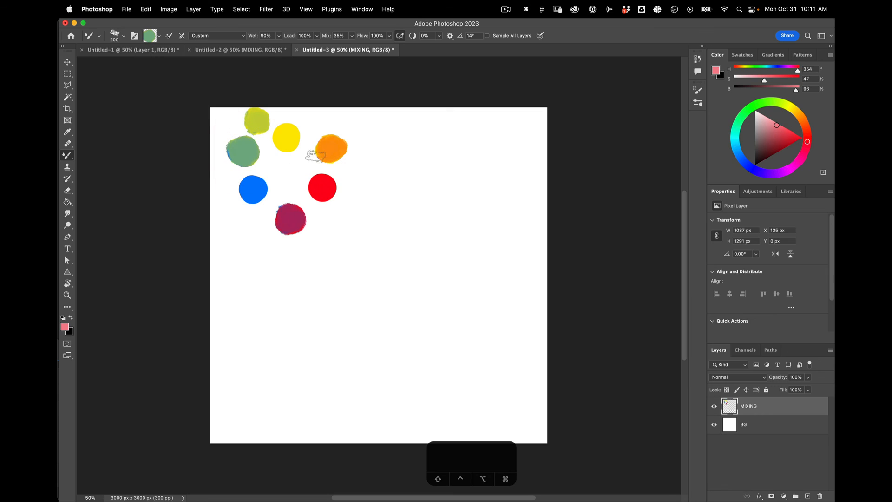
- Load orange with the Mixer Brush and blend a brown dab at the palette's centre
left_click(329, 152)
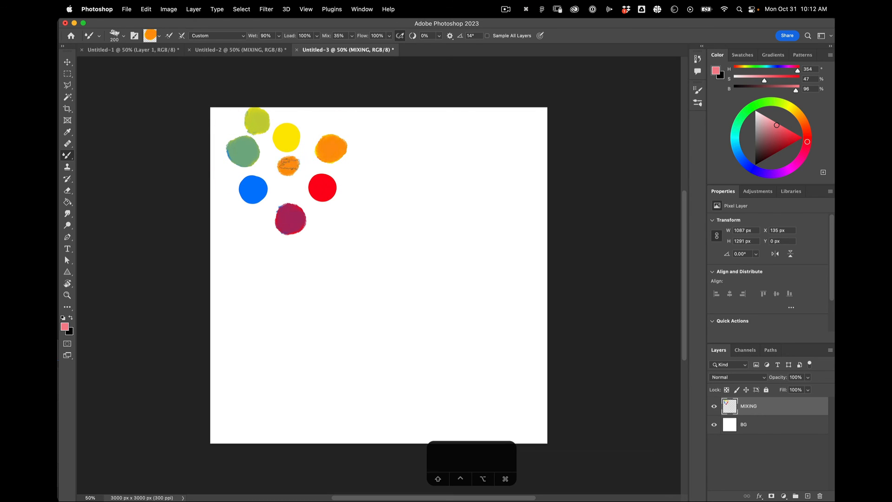
left_click(244, 152)
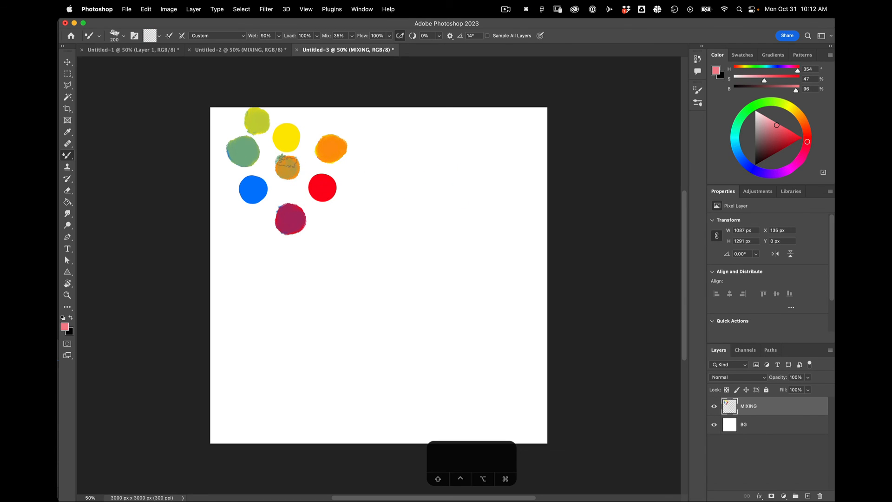
left_click_drag(287, 170, 290, 162)
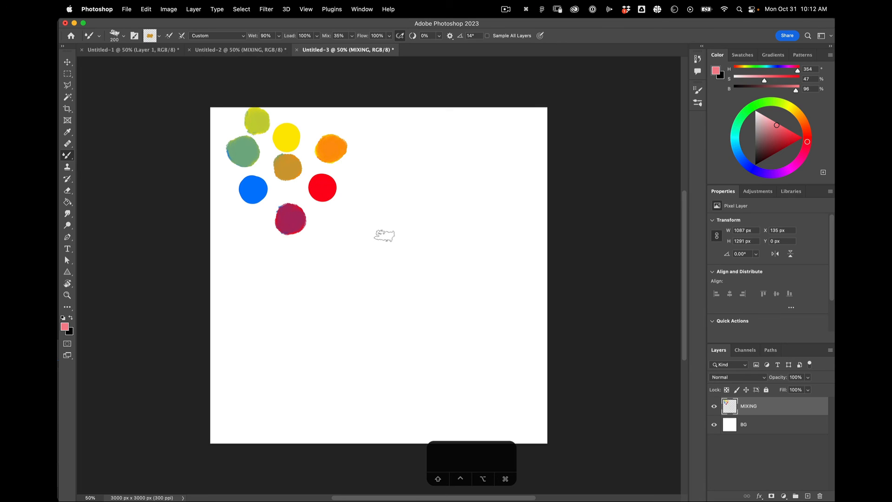
mouse_move(415, 211)
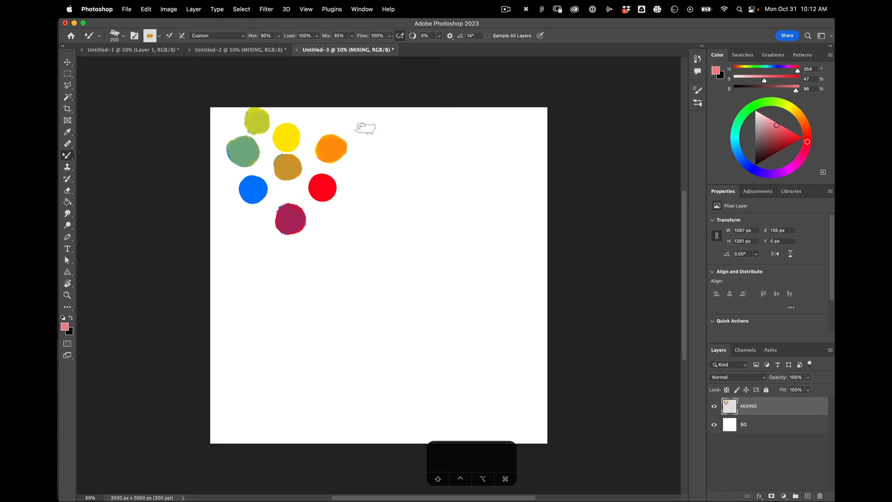
mouse_move(335, 199)
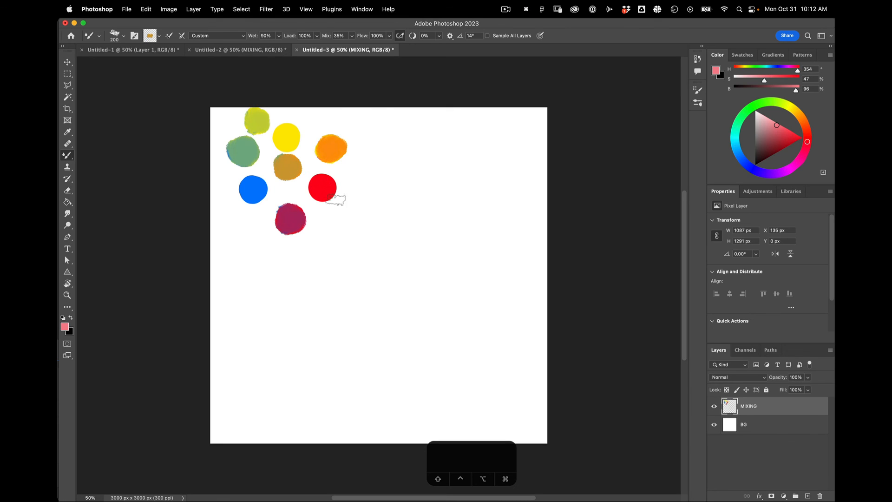